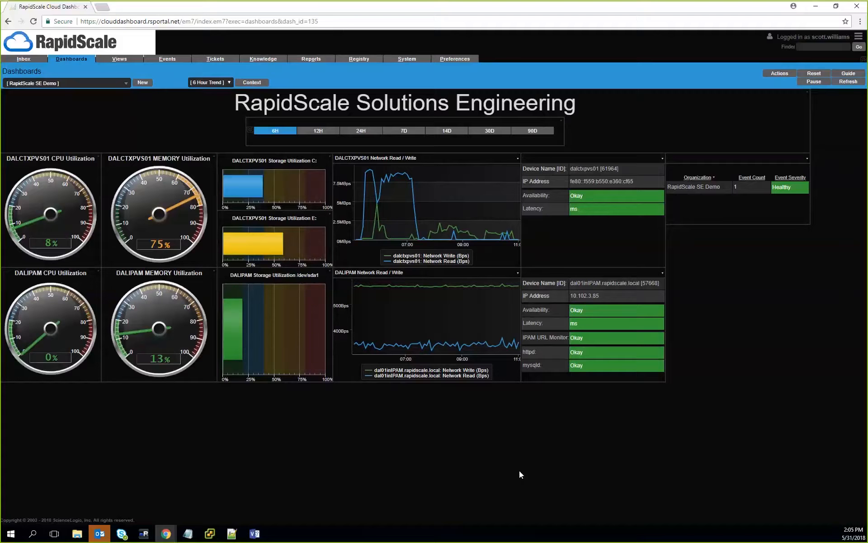
pyautogui.moveTo(325, 425)
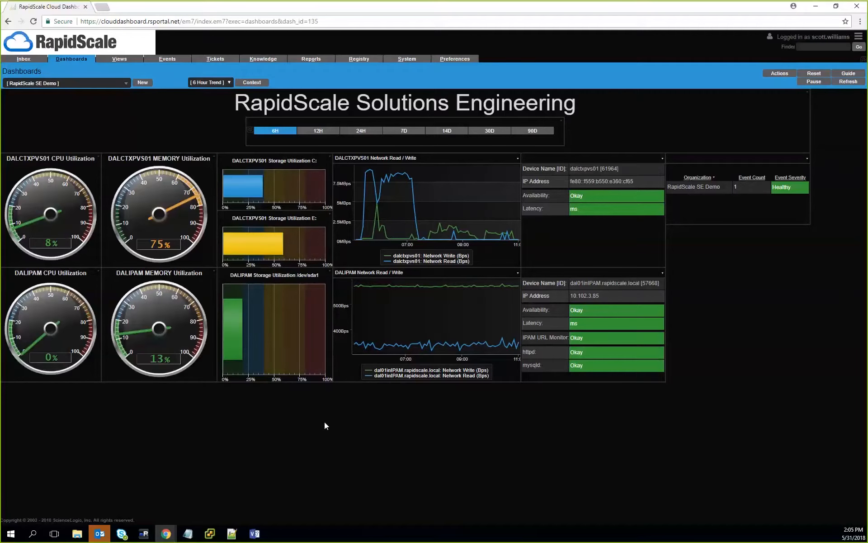
pyautogui.moveTo(53, 220)
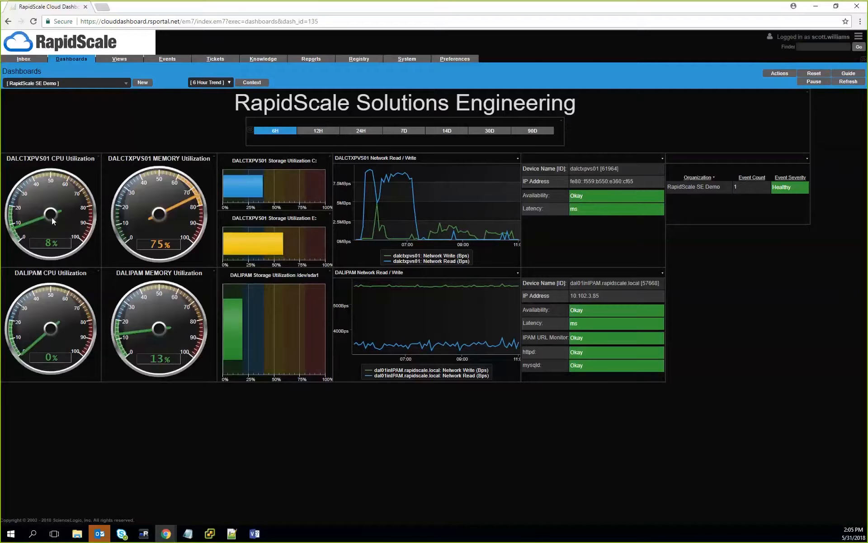
pyautogui.moveTo(128, 223)
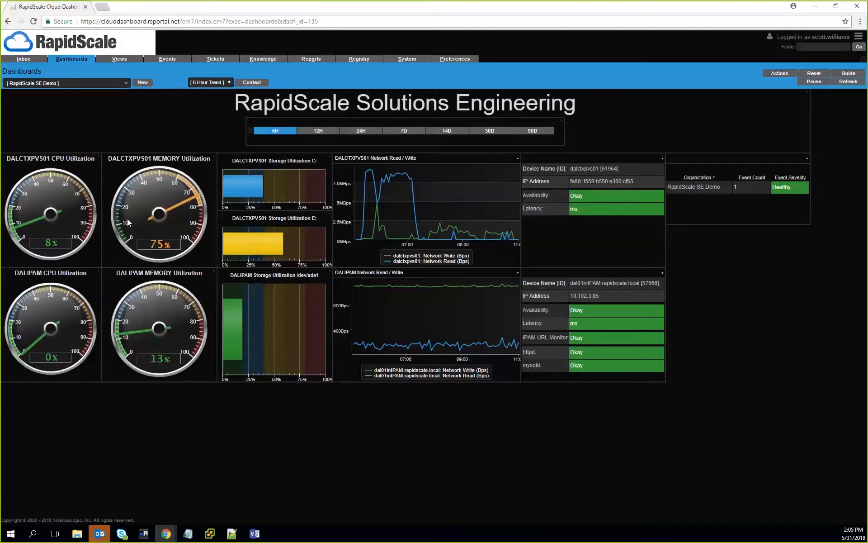
pyautogui.moveTo(266, 250)
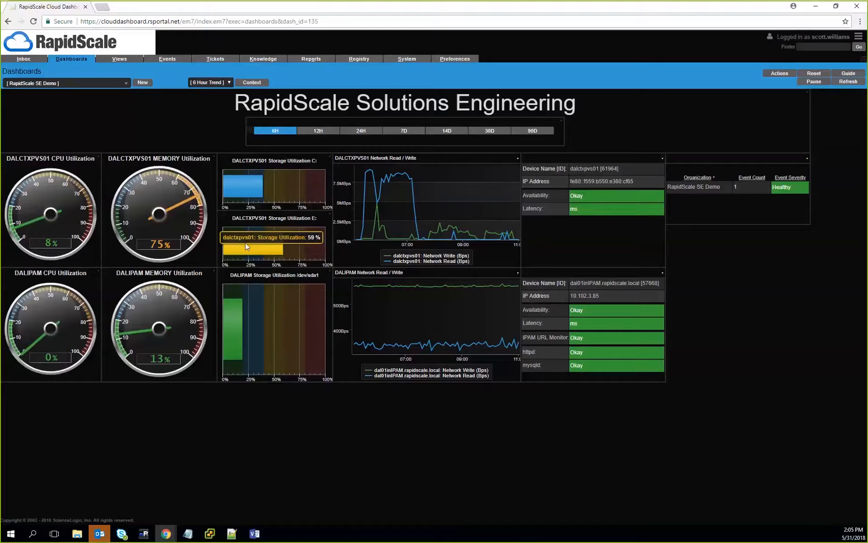
pyautogui.moveTo(252, 247)
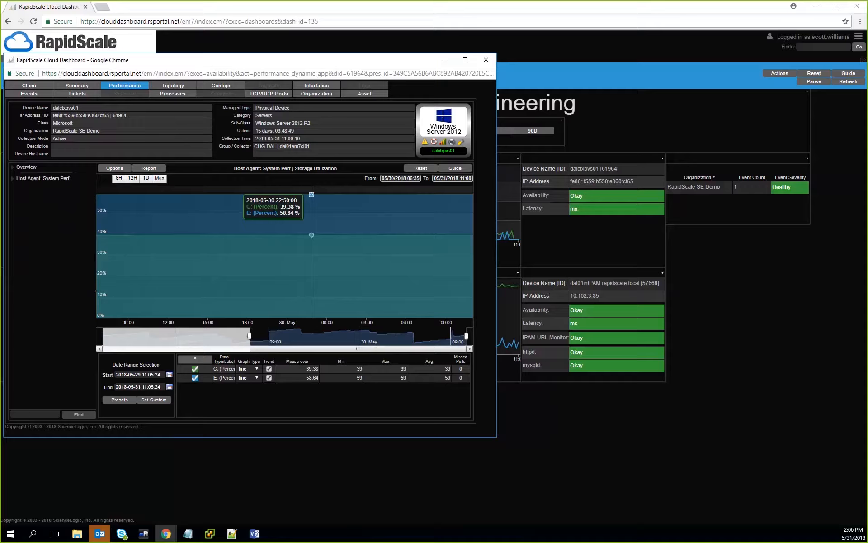
pyautogui.moveTo(283, 235)
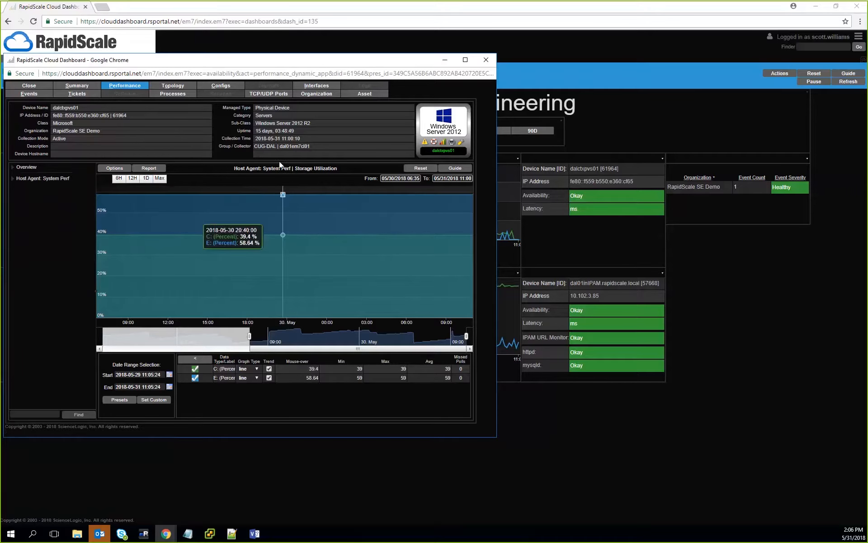
pyautogui.moveTo(279, 146)
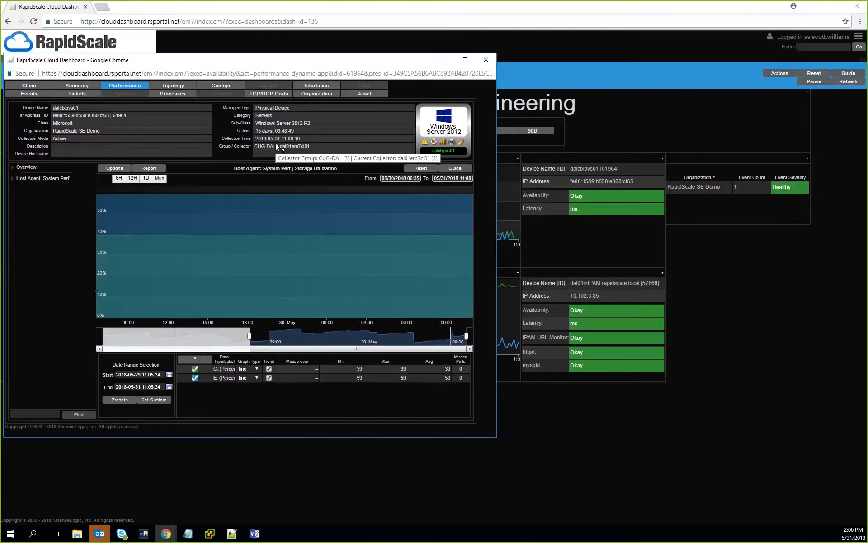
pyautogui.moveTo(252, 183)
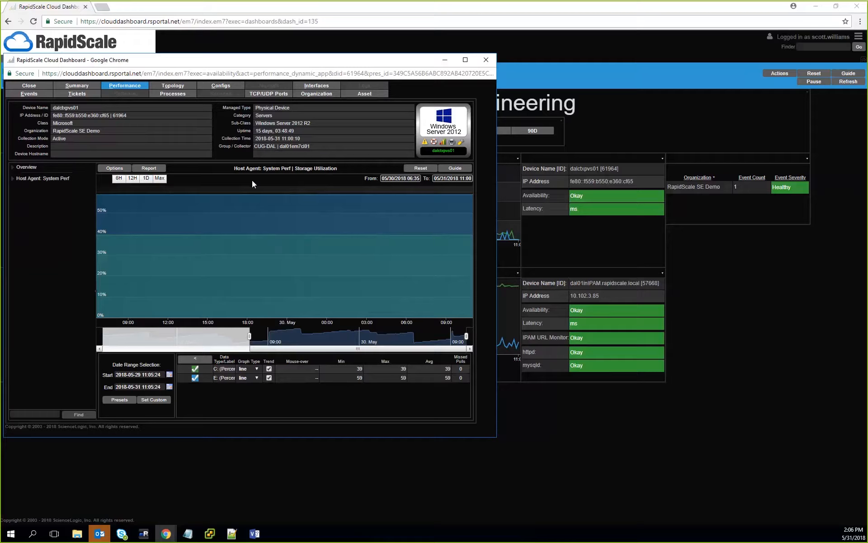
# Switch the dalctxpvs01 history graph to CPU Utilization under Host Agent: System Perf
pyautogui.click(43, 177)
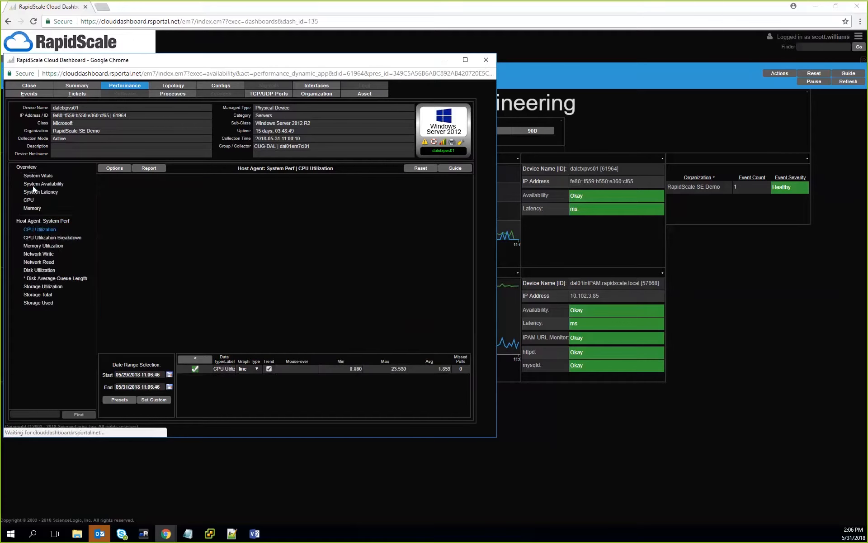
pyautogui.click(40, 229)
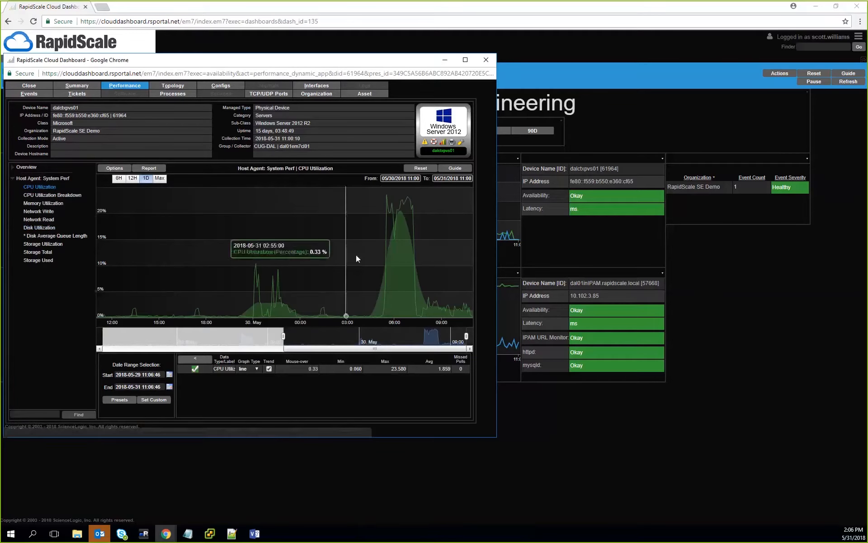
pyautogui.moveTo(402, 271)
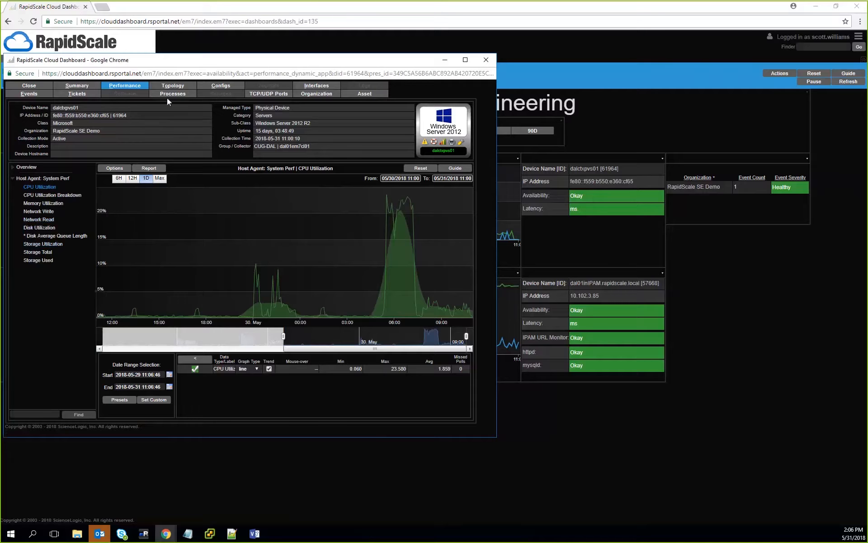
# Show the Processes tab listing dalctxpvs01's 43 running processes
pyautogui.click(172, 93)
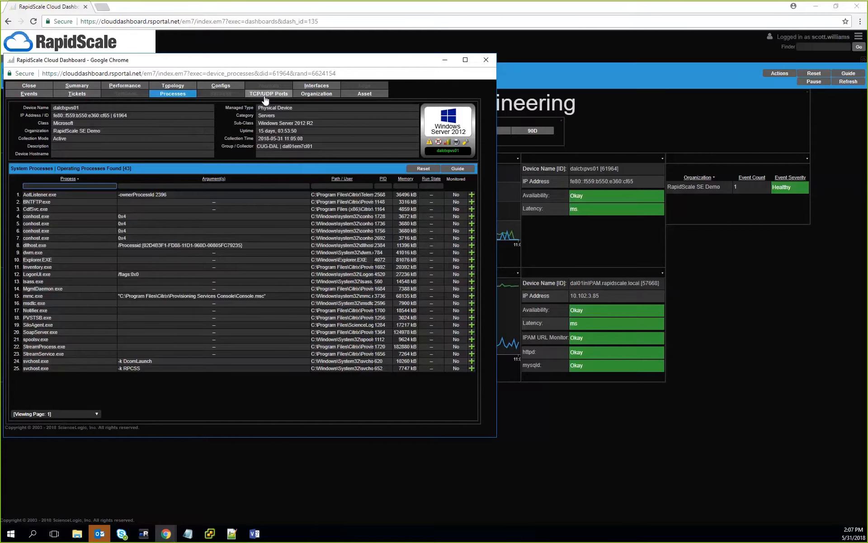
# Open the TCP/UDP Ports tab and scroll through the 69 open ports
pyautogui.click(268, 93)
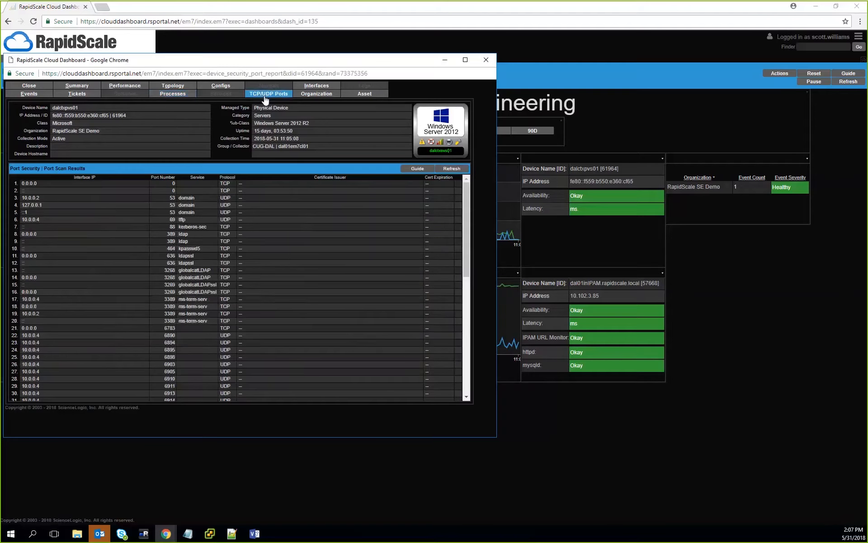
pyautogui.moveTo(209, 277)
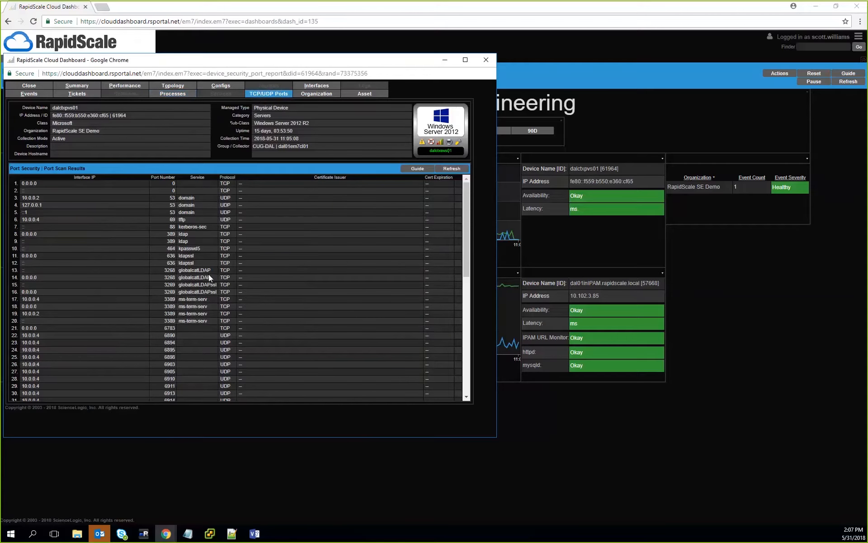
pyautogui.scroll(-3)
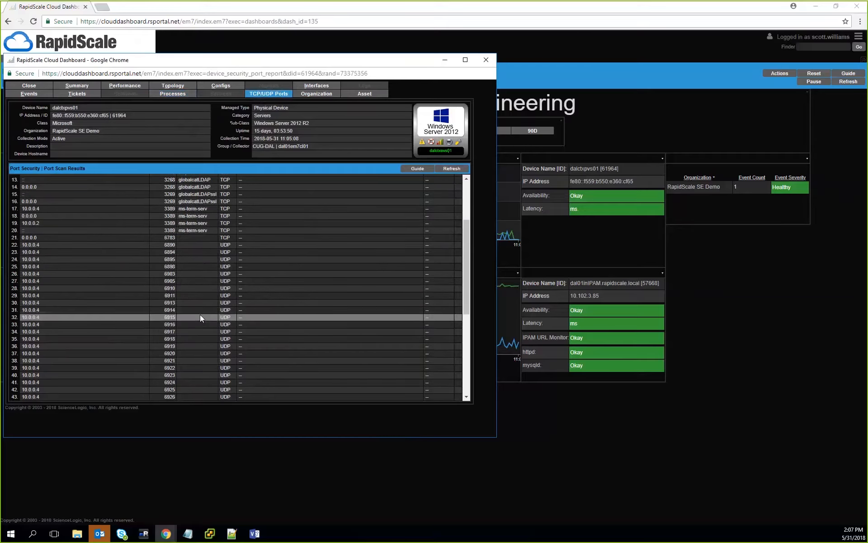
pyautogui.scroll(-3)
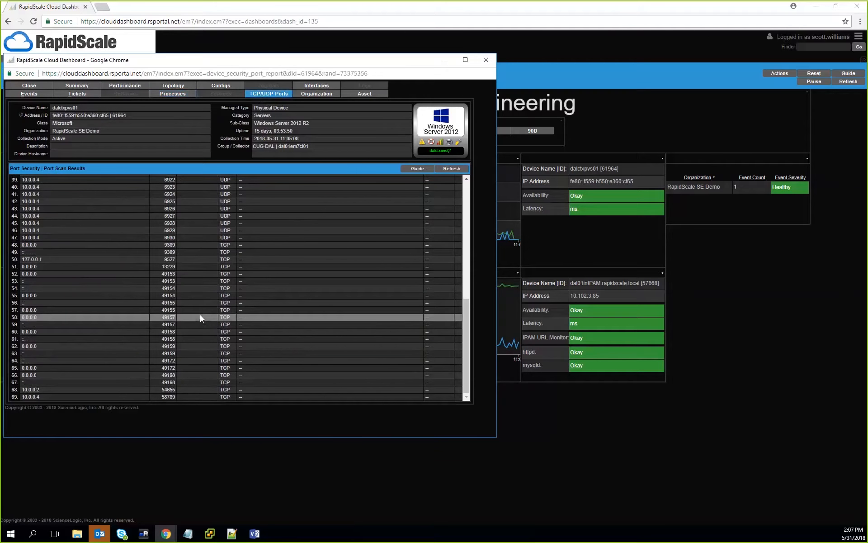
pyautogui.scroll(3)
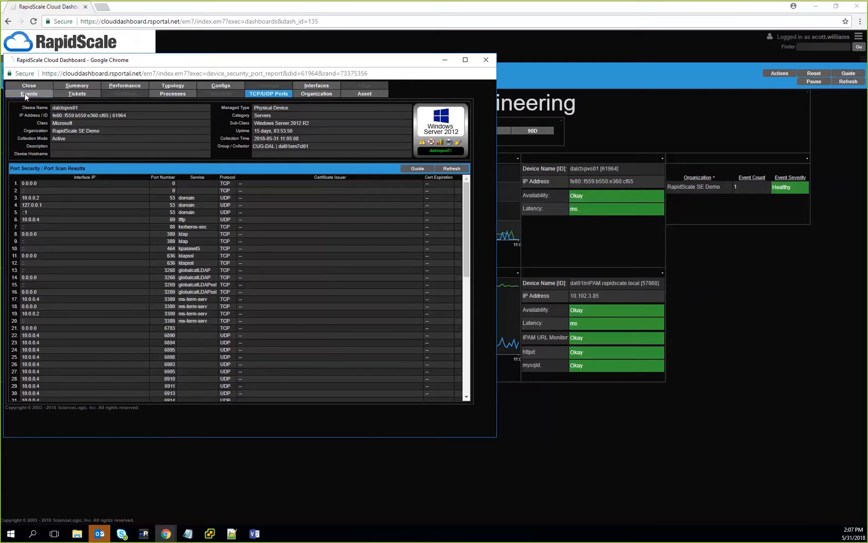
# Open the Events tab to confirm no active events for dalctxpvs01
pyautogui.click(28, 94)
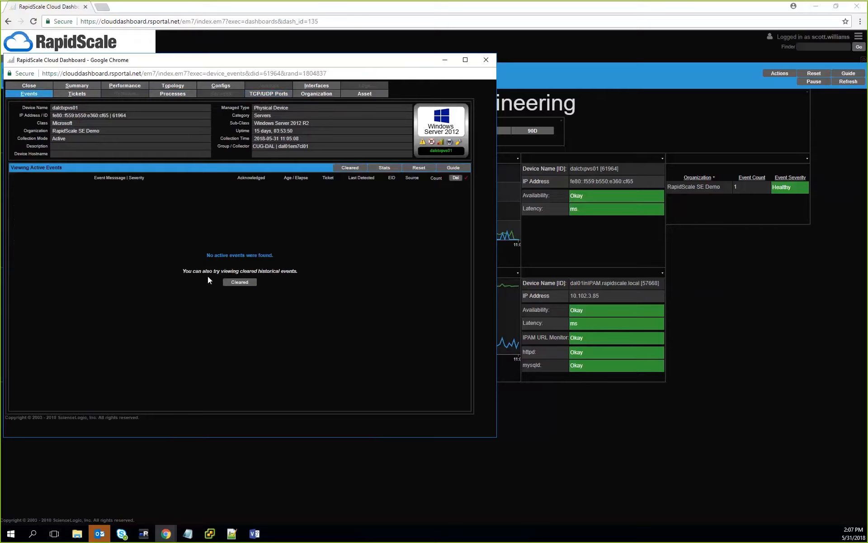
pyautogui.moveTo(190, 227)
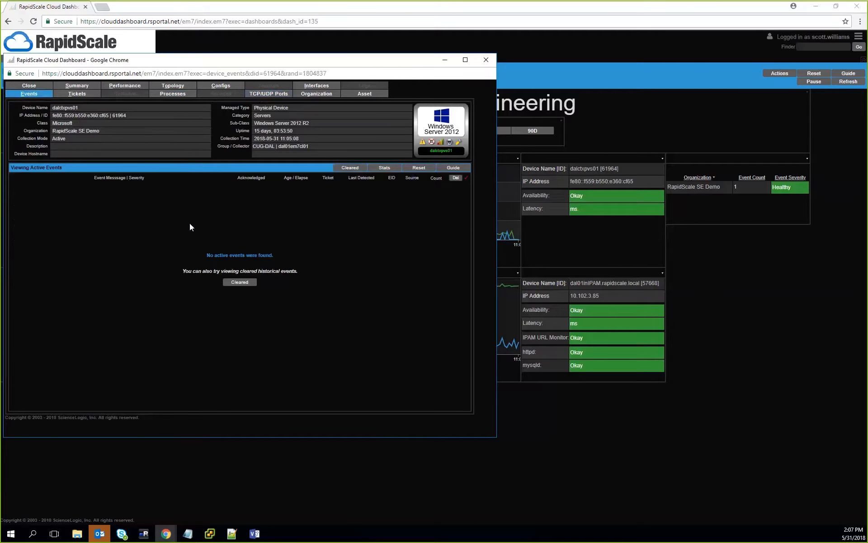
pyautogui.moveTo(172, 203)
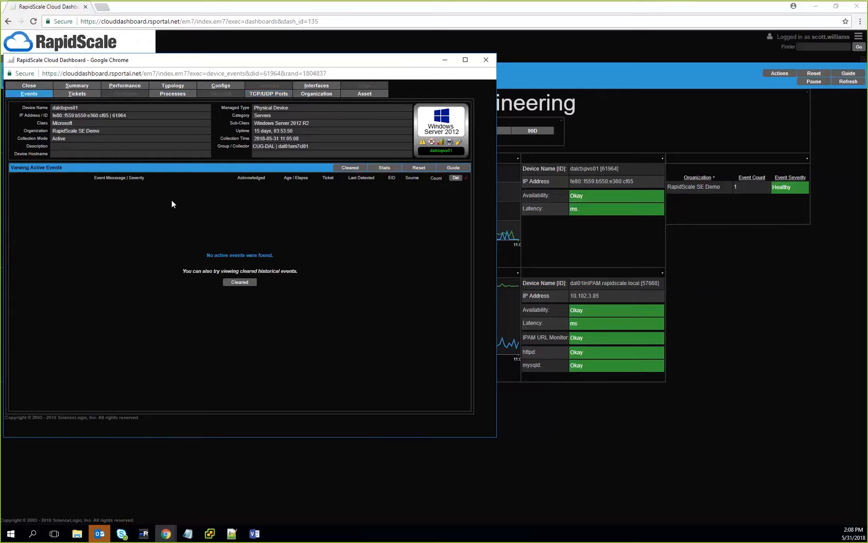
pyautogui.moveTo(168, 211)
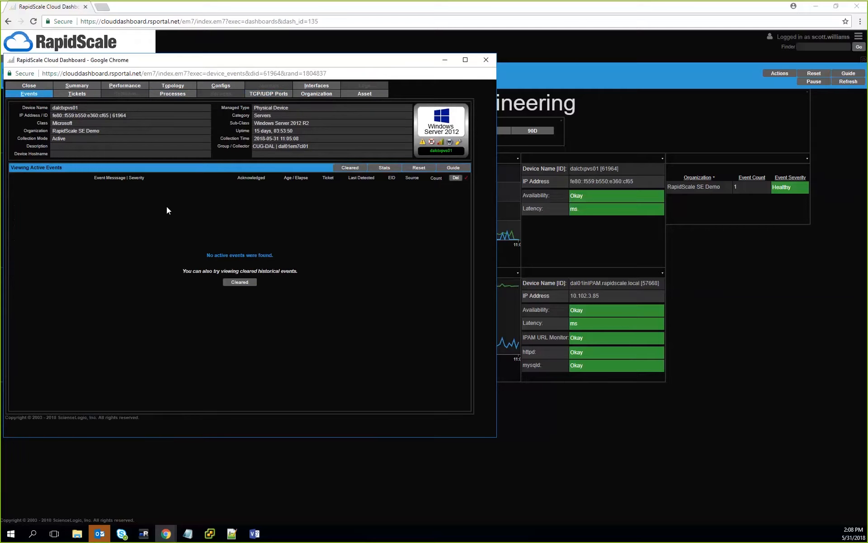
pyautogui.moveTo(453, 168)
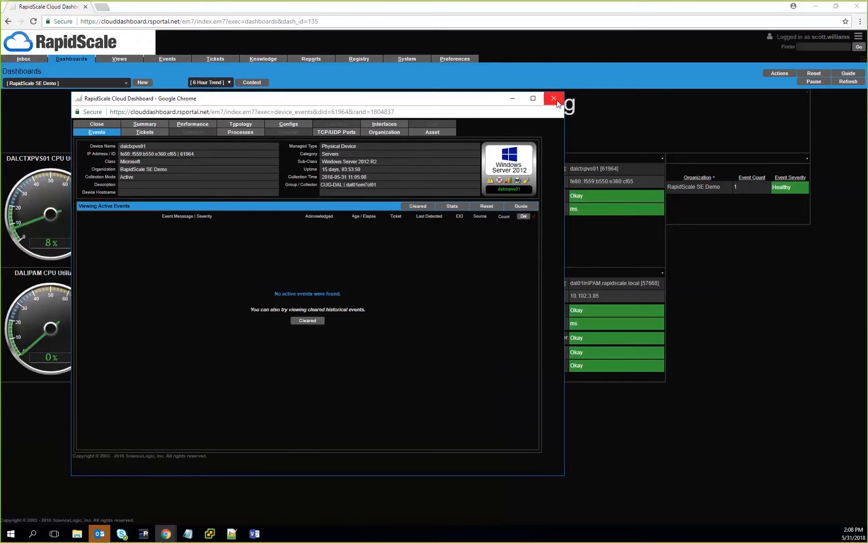
# Close the device window and step the time range through 24H, 30D, then 90D
pyautogui.click(553, 98)
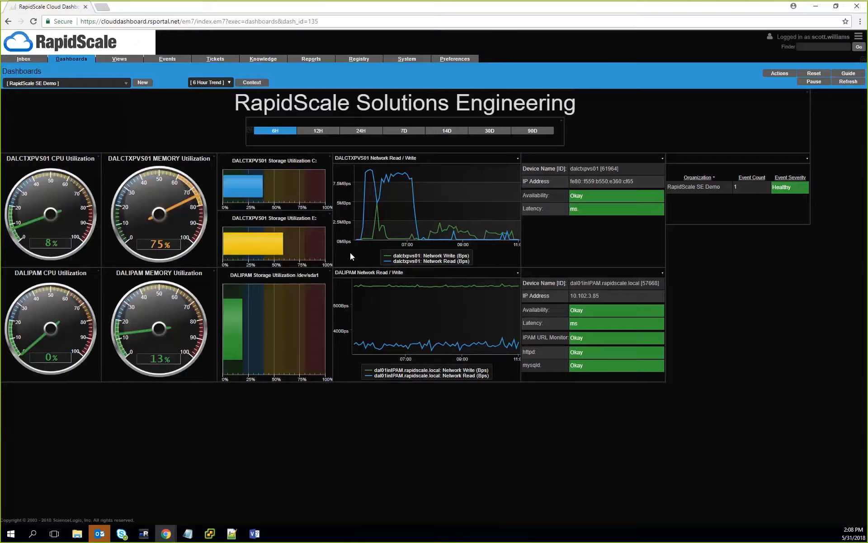
pyautogui.moveTo(413, 205)
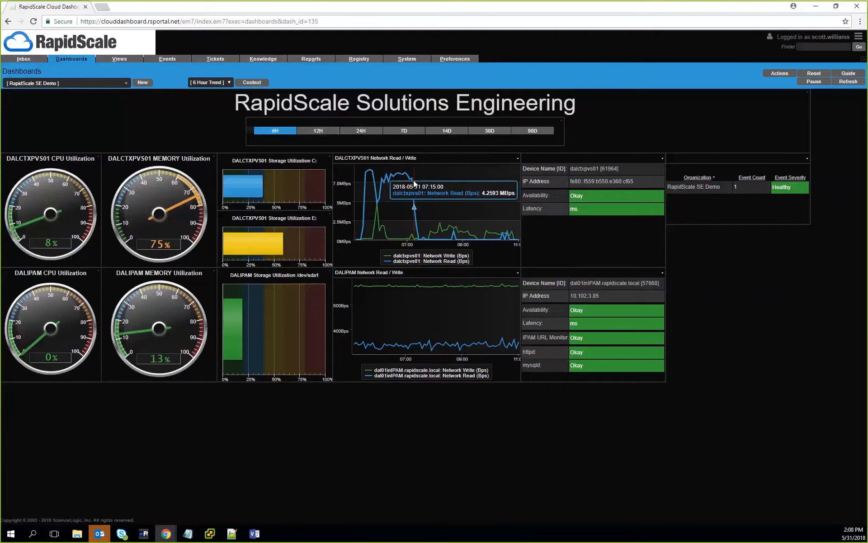
pyautogui.moveTo(332, 133)
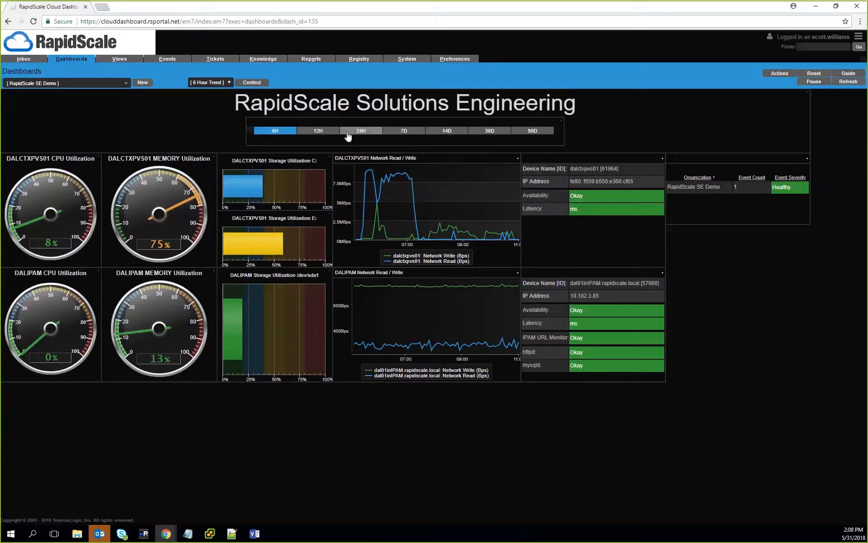
pyautogui.click(360, 131)
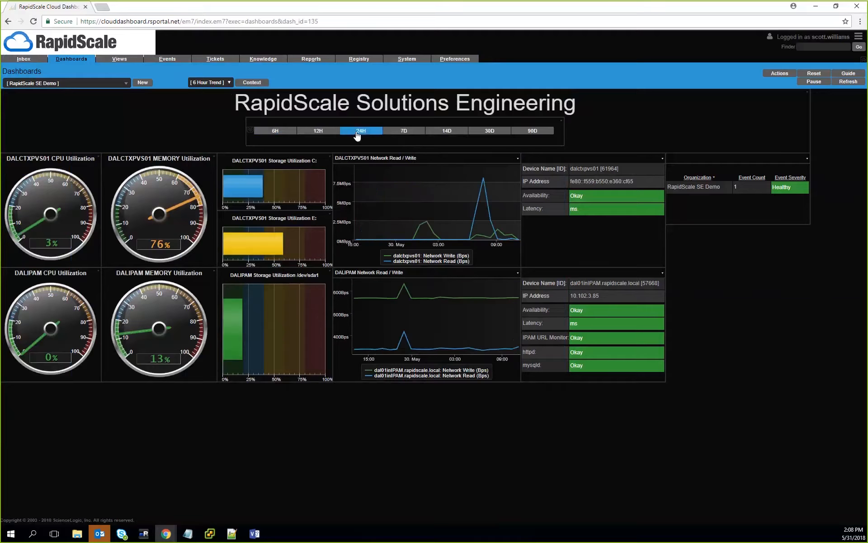
pyautogui.moveTo(496, 216)
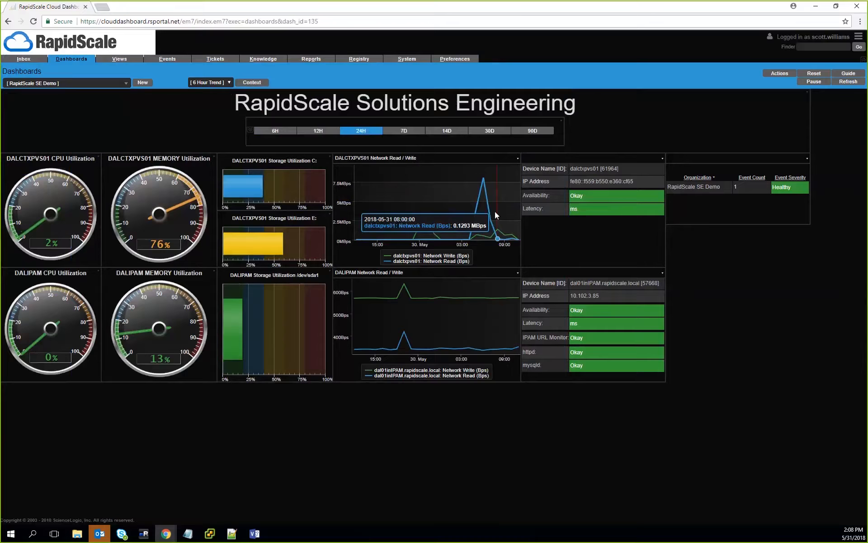
pyautogui.click(489, 131)
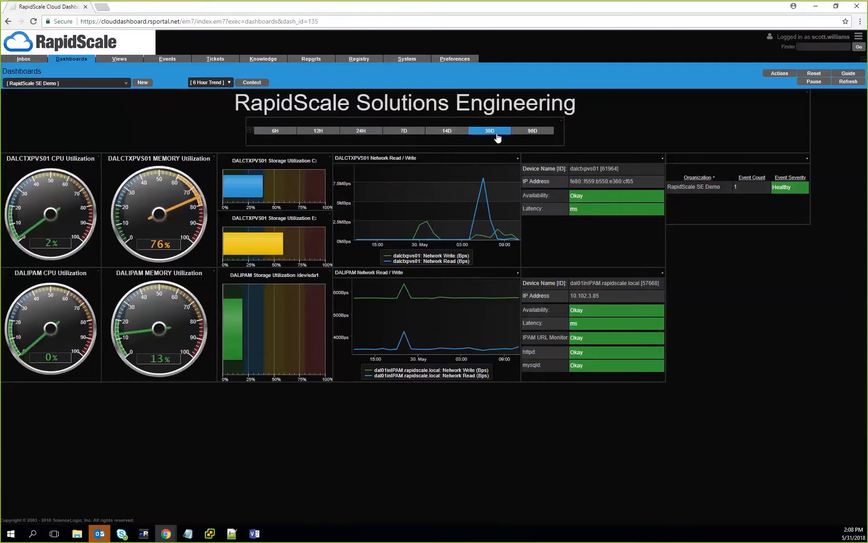
pyautogui.click(489, 130)
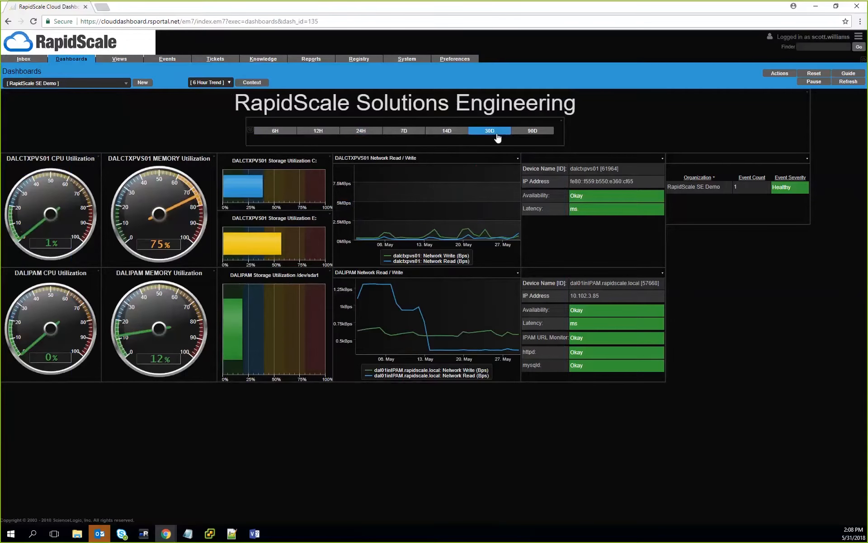
pyautogui.moveTo(525, 132)
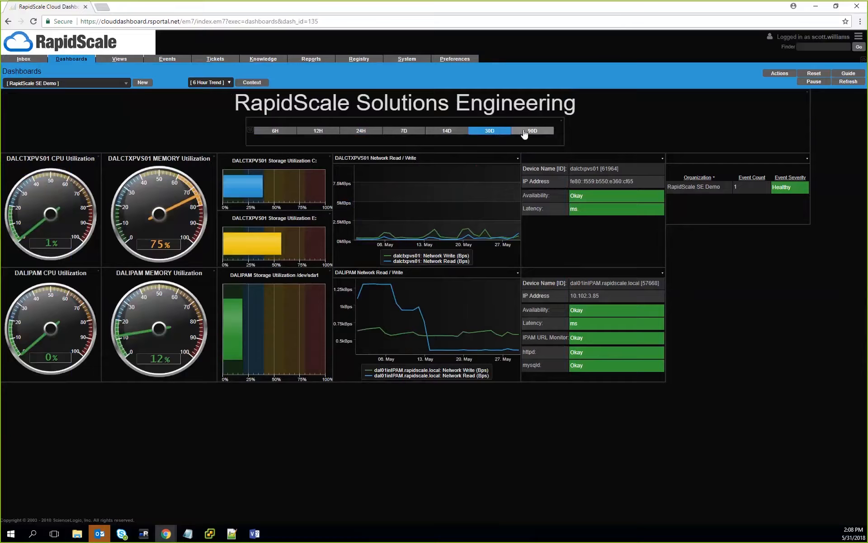
pyautogui.click(531, 131)
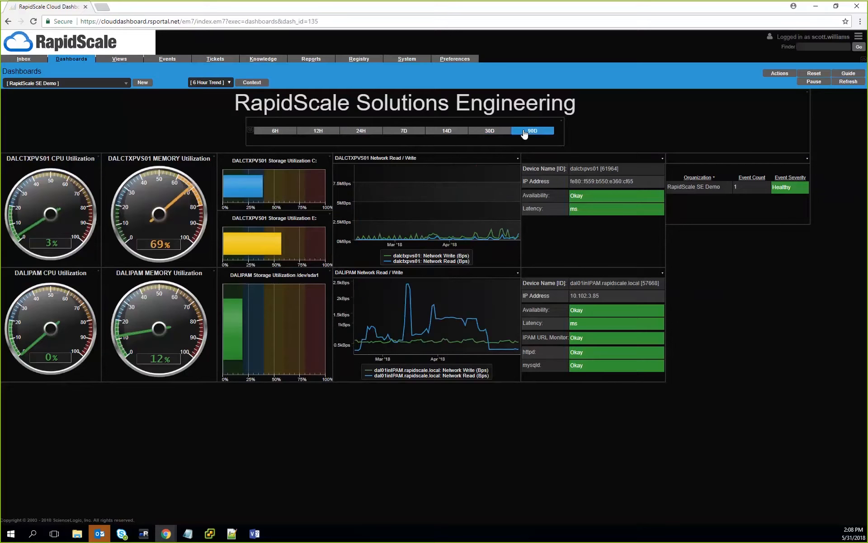
pyautogui.click(531, 131)
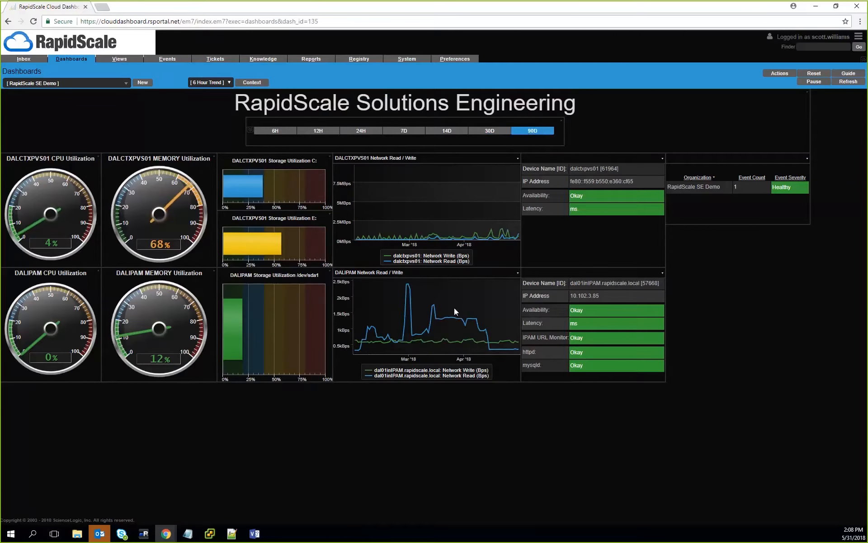
pyautogui.moveTo(454, 323)
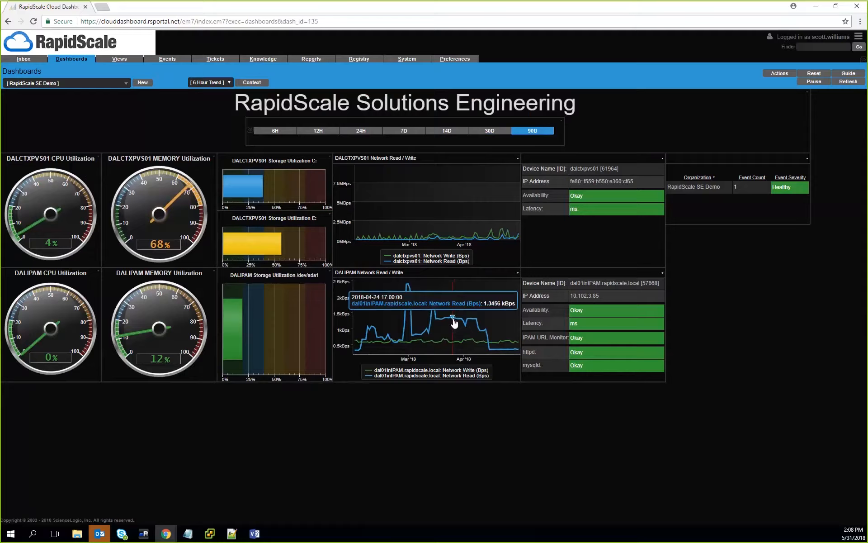
pyautogui.moveTo(350, 169)
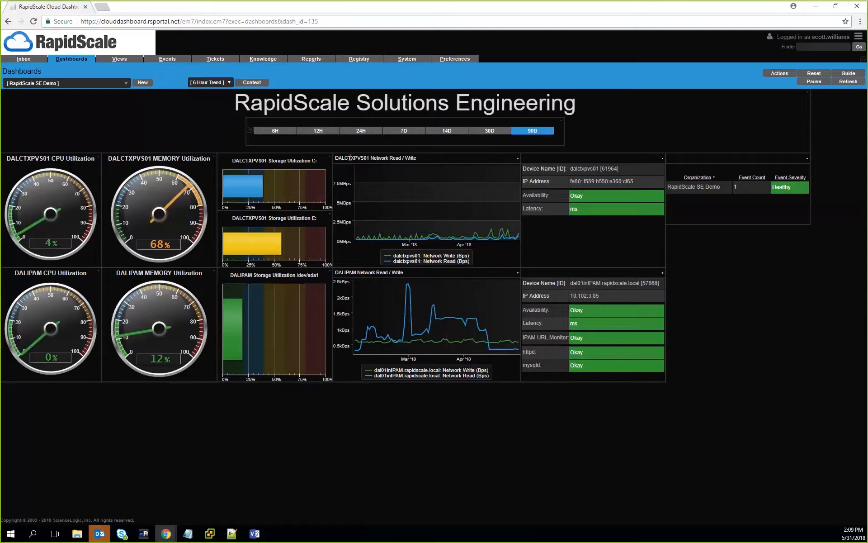
pyautogui.moveTo(327, 168)
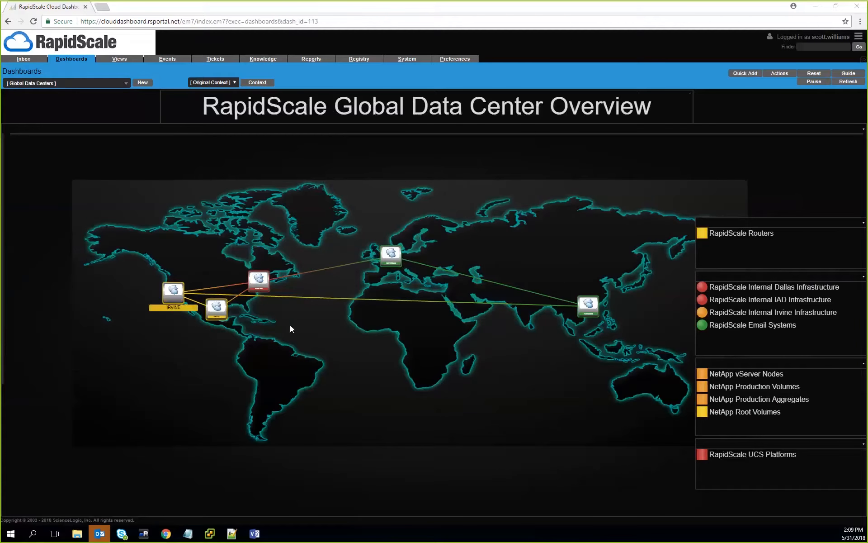
pyautogui.moveTo(583, 356)
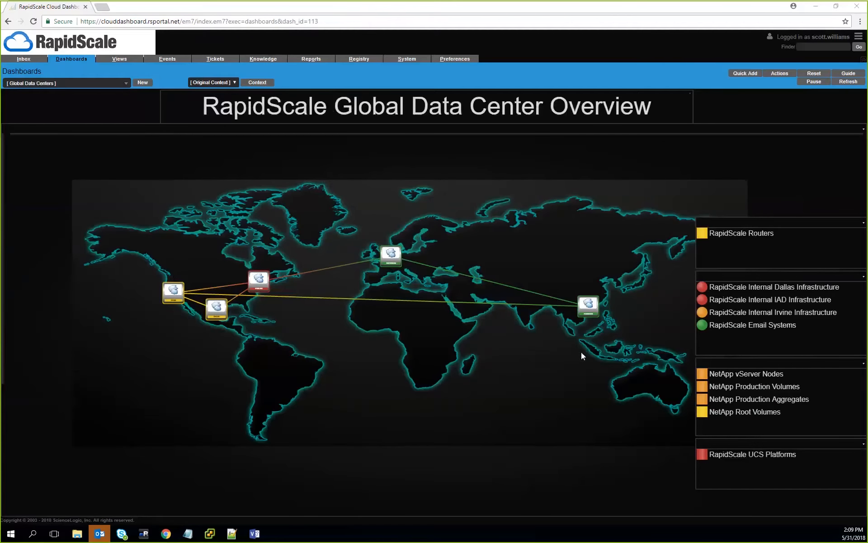
pyautogui.moveTo(470, 361)
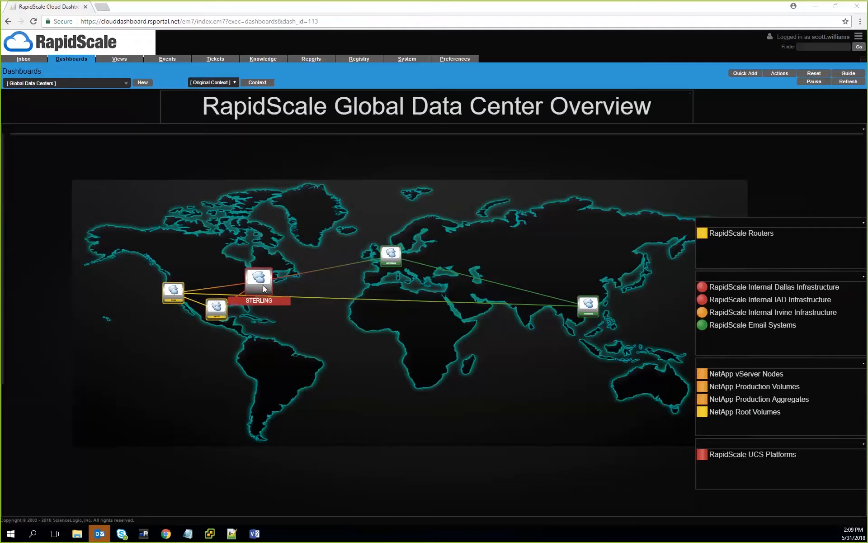
# Click the Dallas icon on the Global Data Center map to show DALLAS-NETWORK and DALLAS-COMPUTE
pyautogui.click(259, 277)
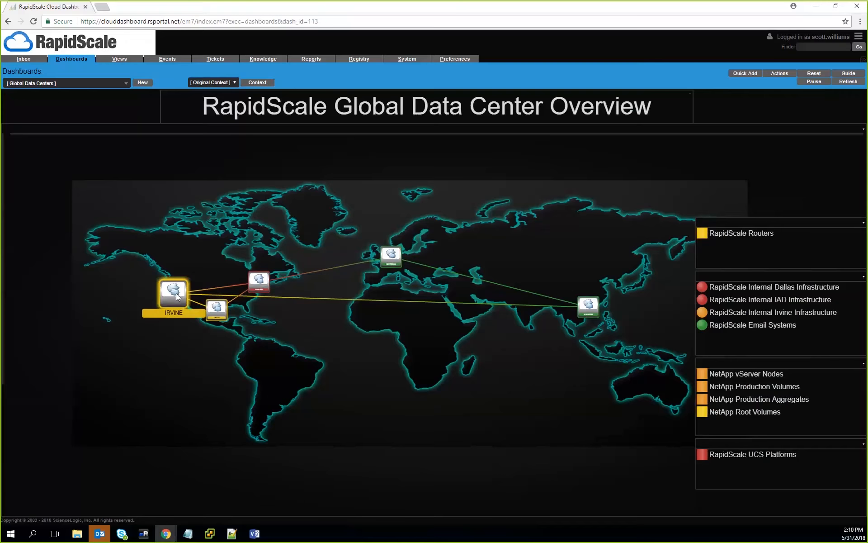
pyautogui.click(173, 291)
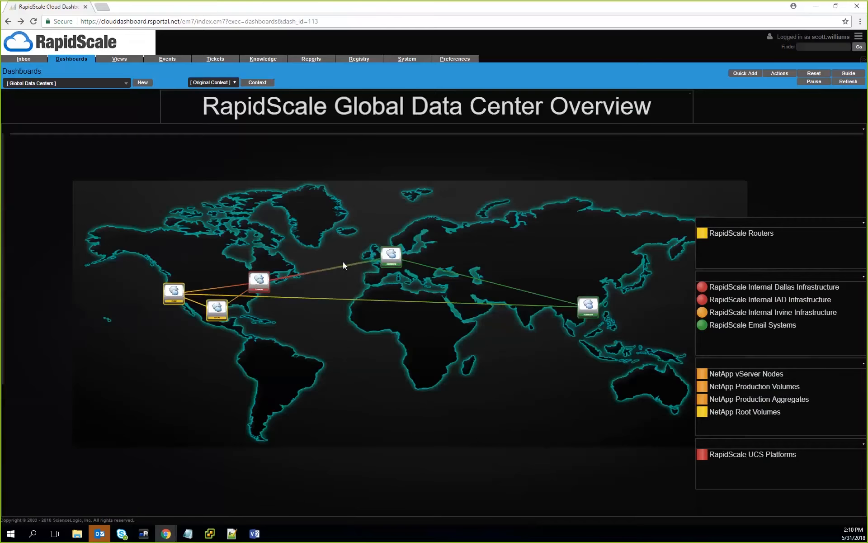
pyautogui.moveTo(216, 309)
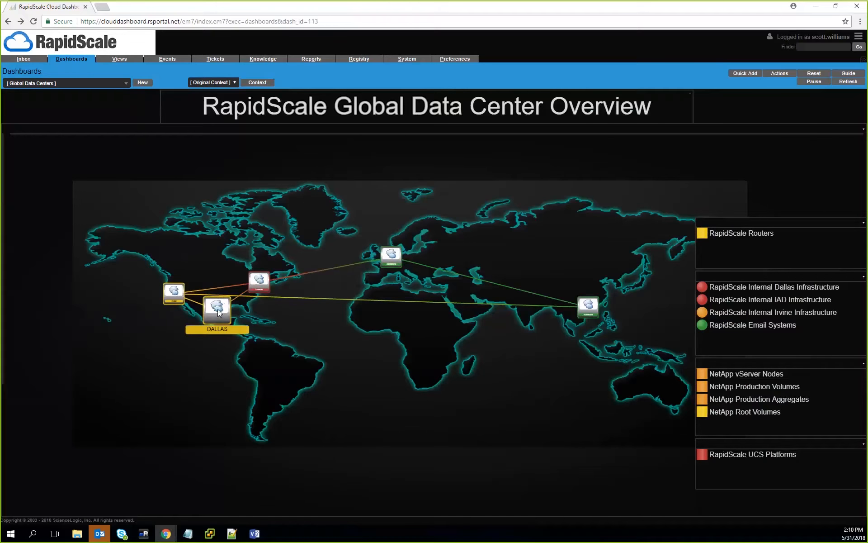
pyautogui.click(217, 308)
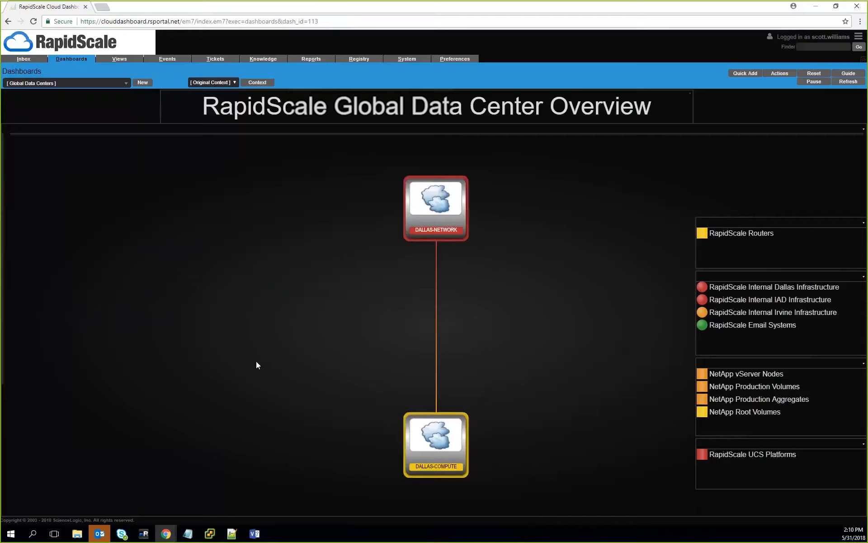
pyautogui.moveTo(338, 372)
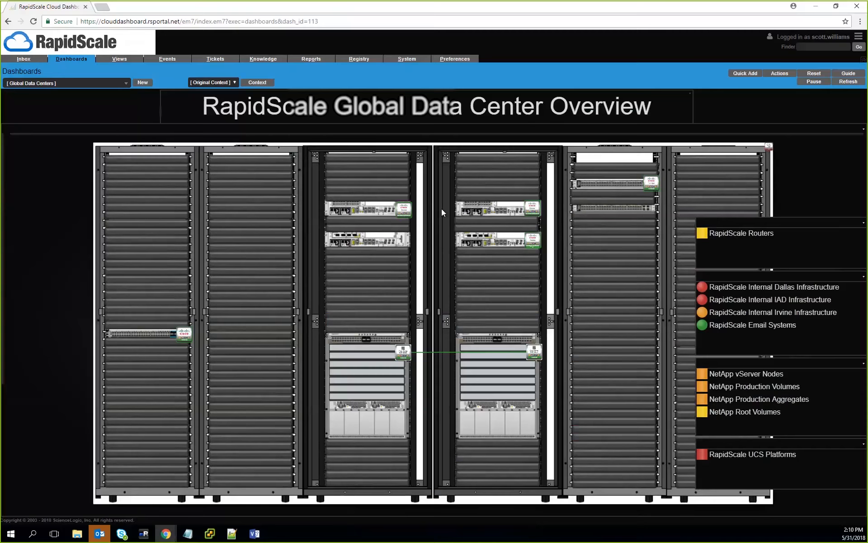
pyautogui.moveTo(583, 349)
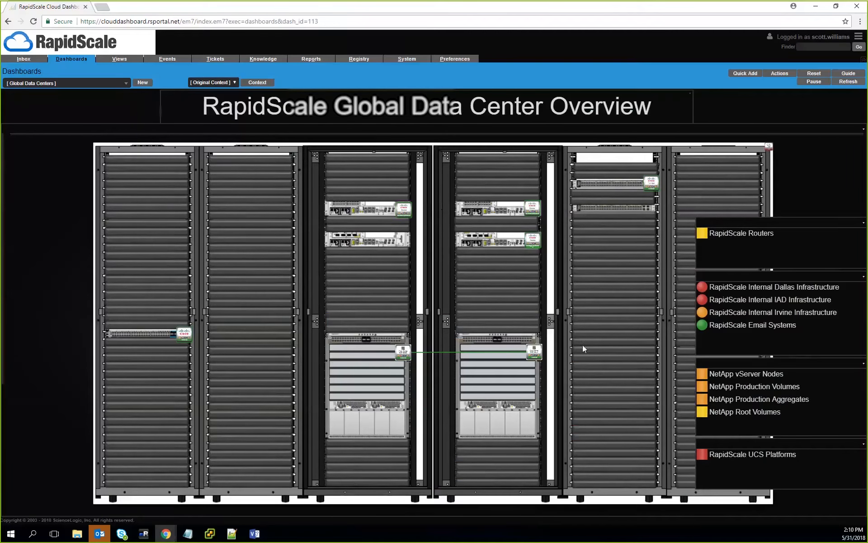
pyautogui.moveTo(280, 291)
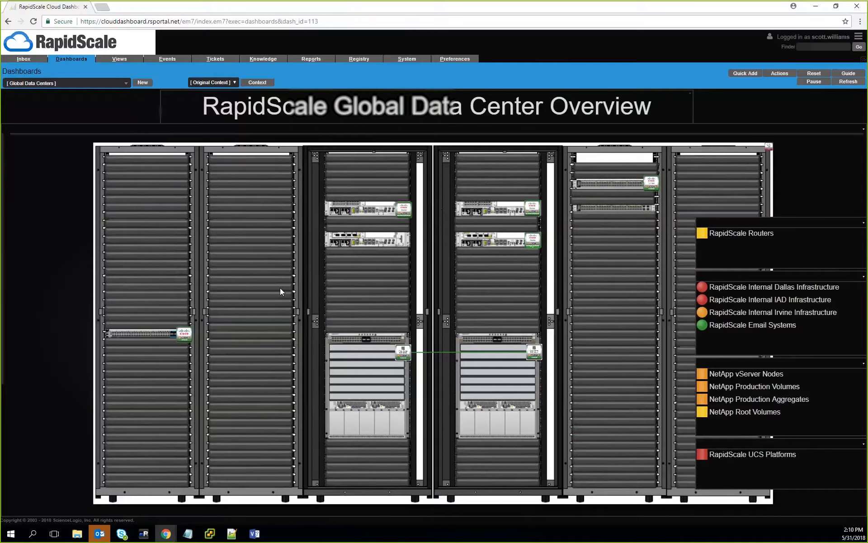
pyautogui.moveTo(292, 223)
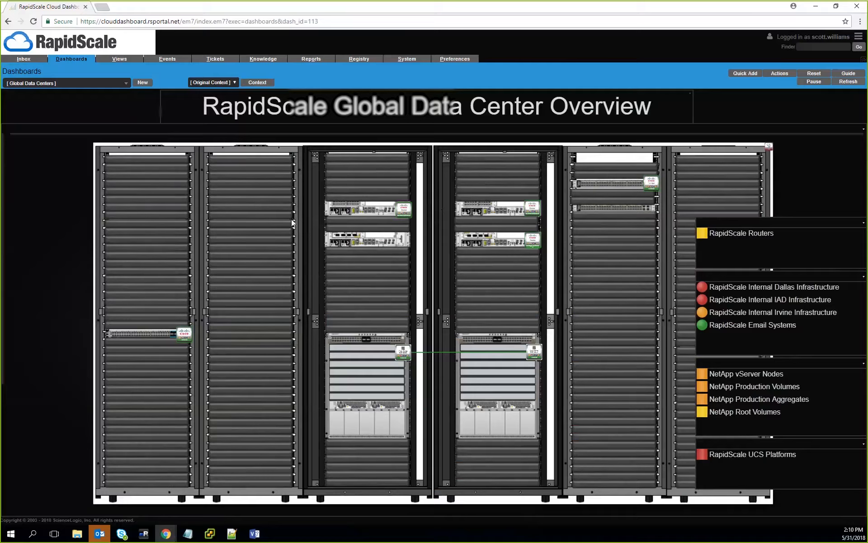
pyautogui.moveTo(396, 56)
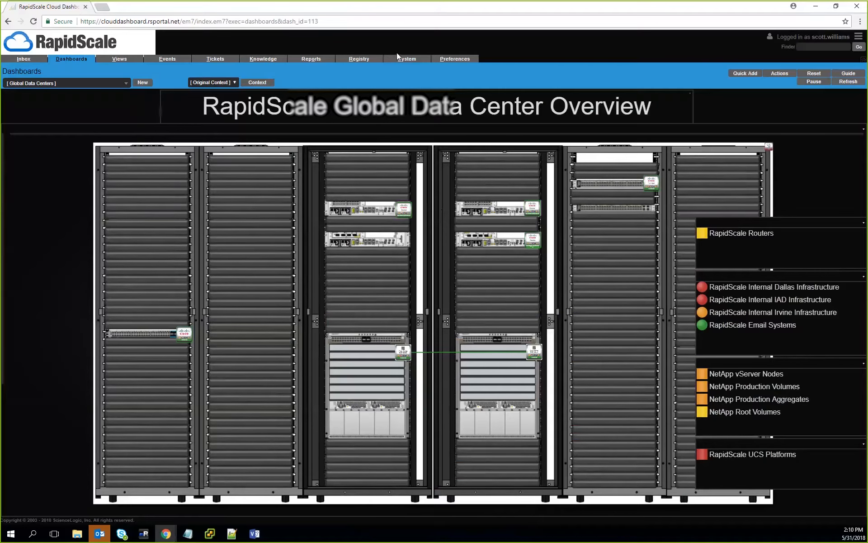
pyautogui.moveTo(353, 19)
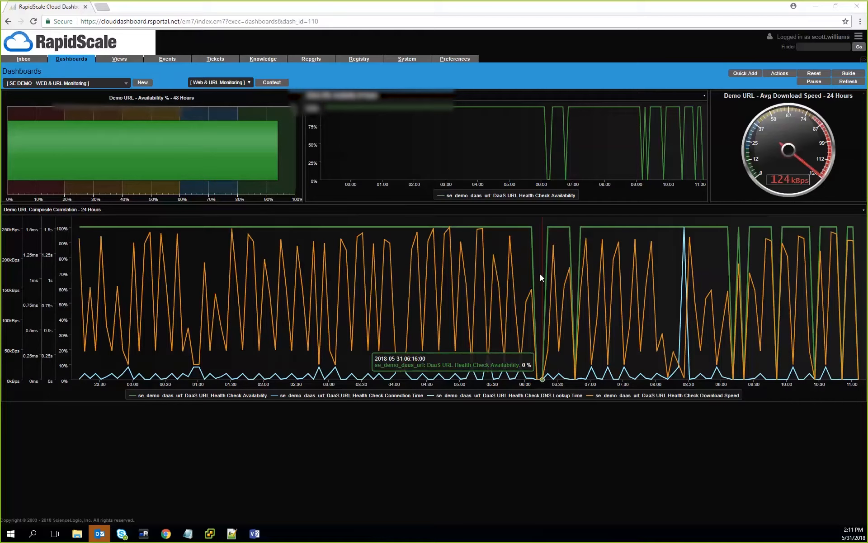
pyautogui.moveTo(346, 17)
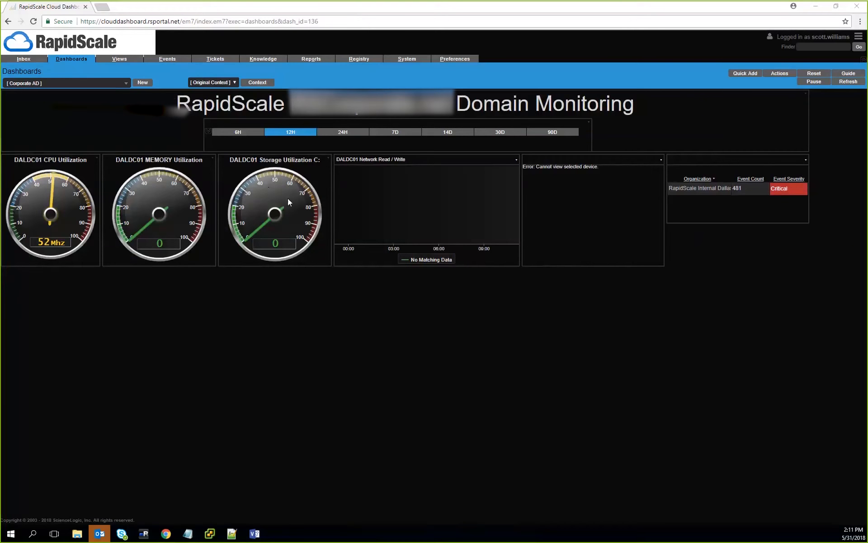
pyautogui.moveTo(48, 203)
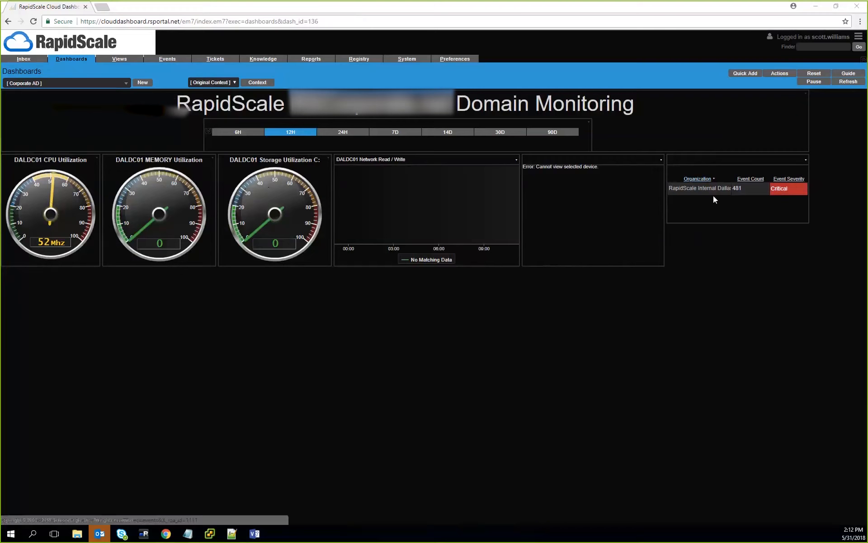
pyautogui.moveTo(109, 182)
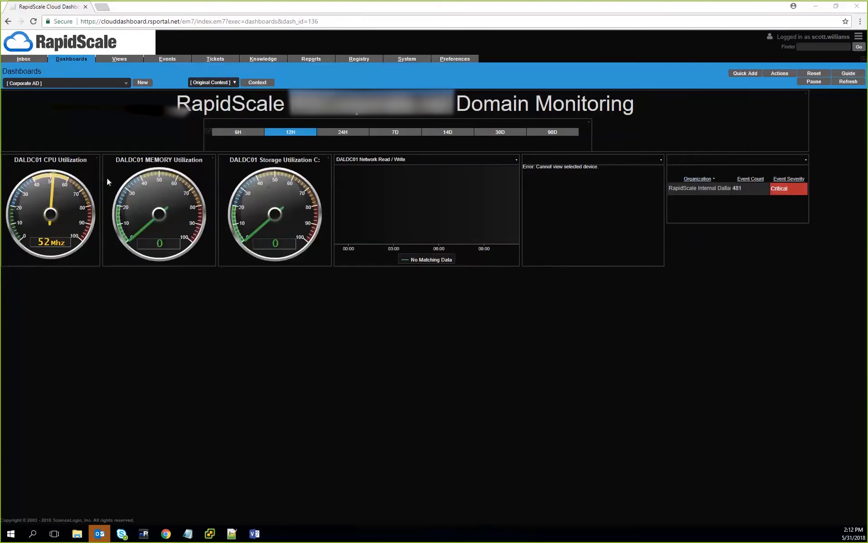
pyautogui.moveTo(348, 332)
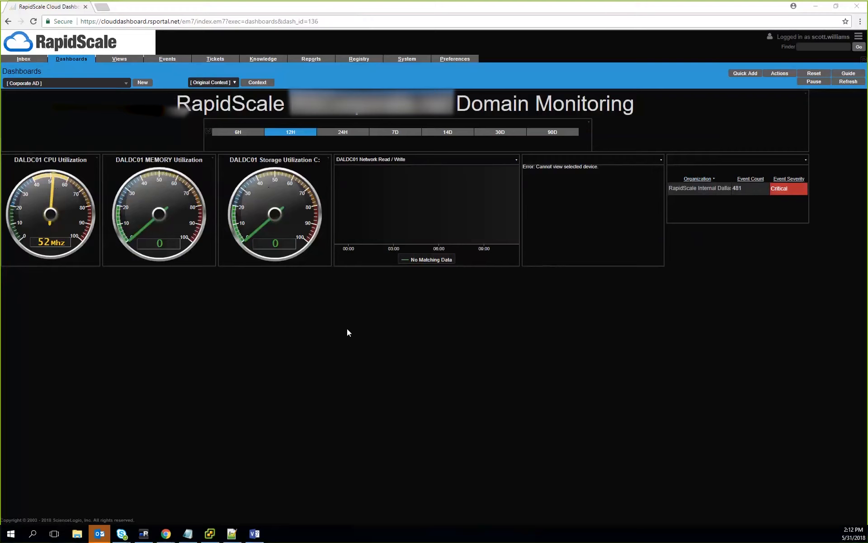
pyautogui.moveTo(50, 217)
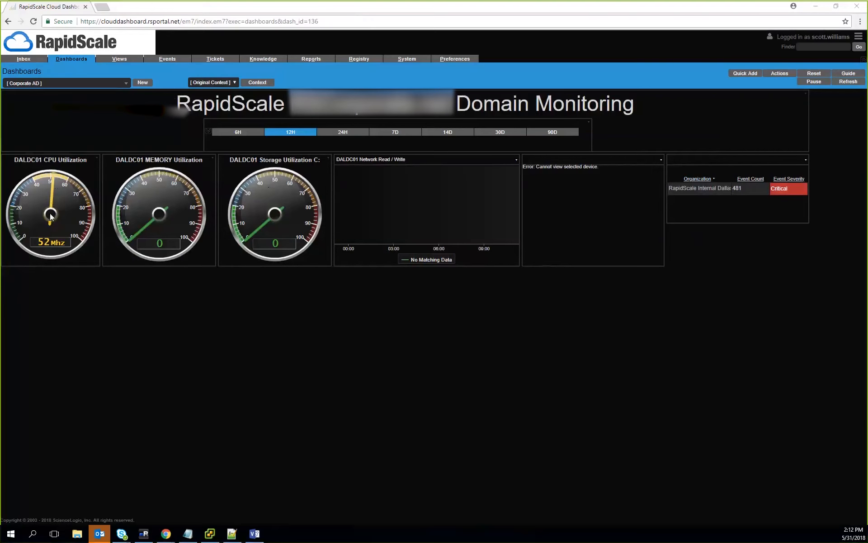
pyautogui.moveTo(192, 209)
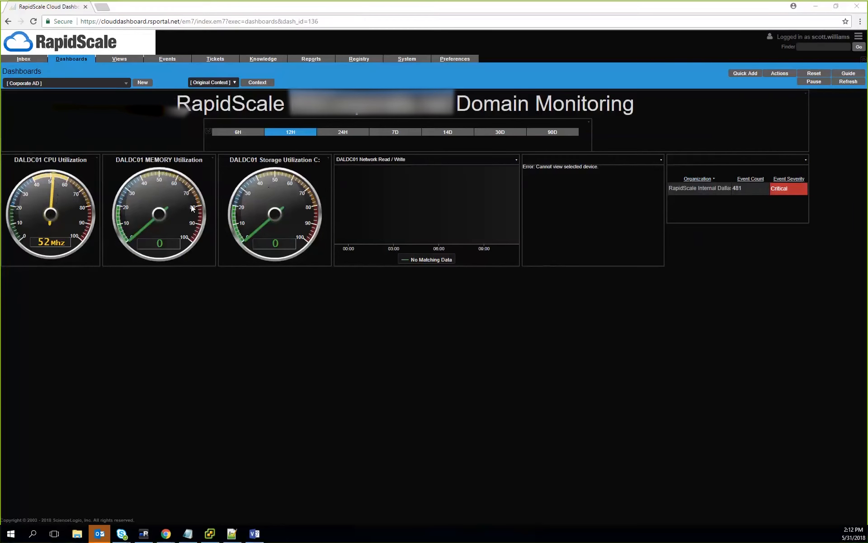
pyautogui.moveTo(368, 208)
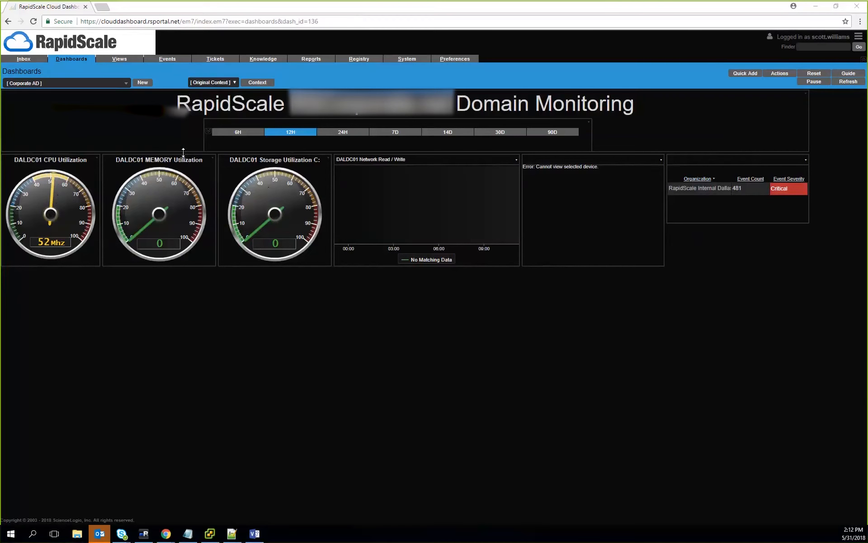
pyautogui.moveTo(177, 150)
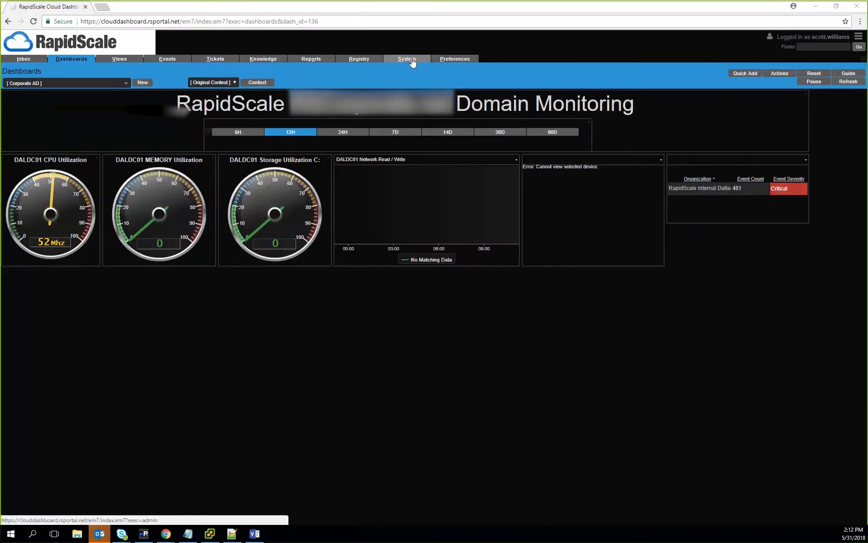
pyautogui.moveTo(407, 59)
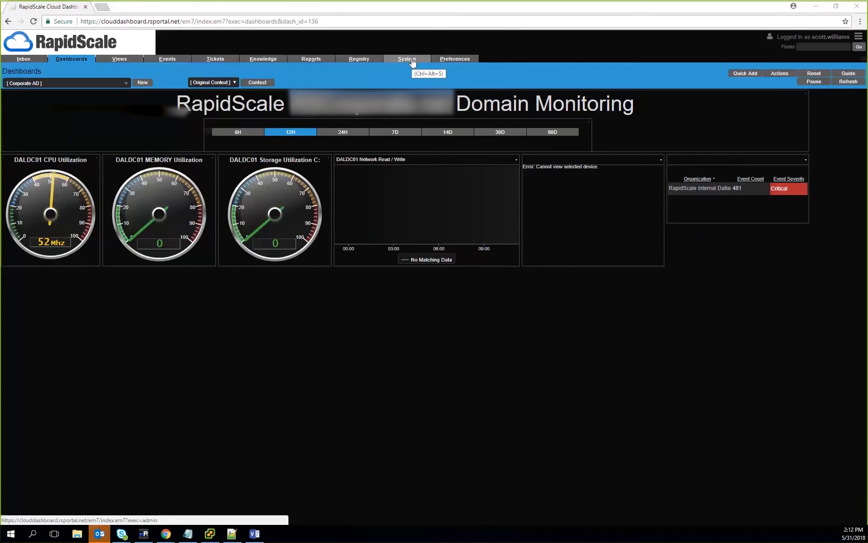
pyautogui.moveTo(353, 13)
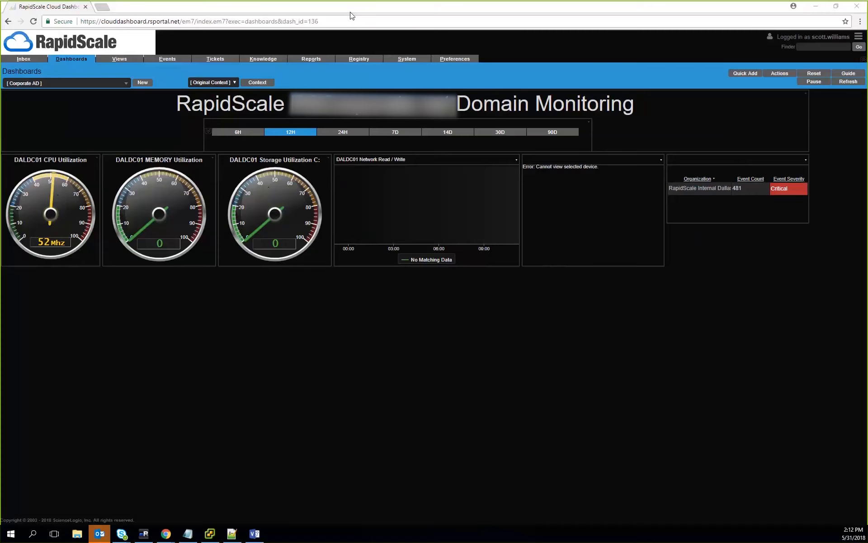
# Open the Tickets console showing the 14 resolved email-organization tickets
pyautogui.click(215, 59)
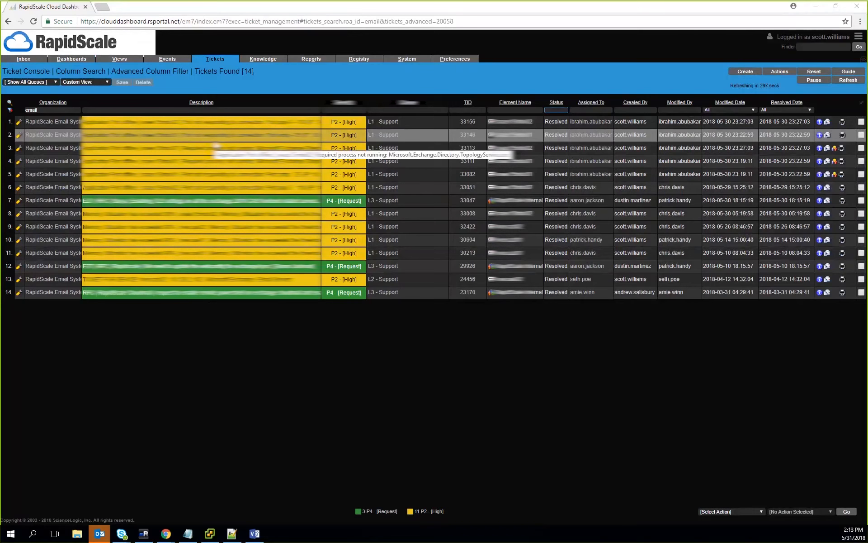
pyautogui.click(387, 148)
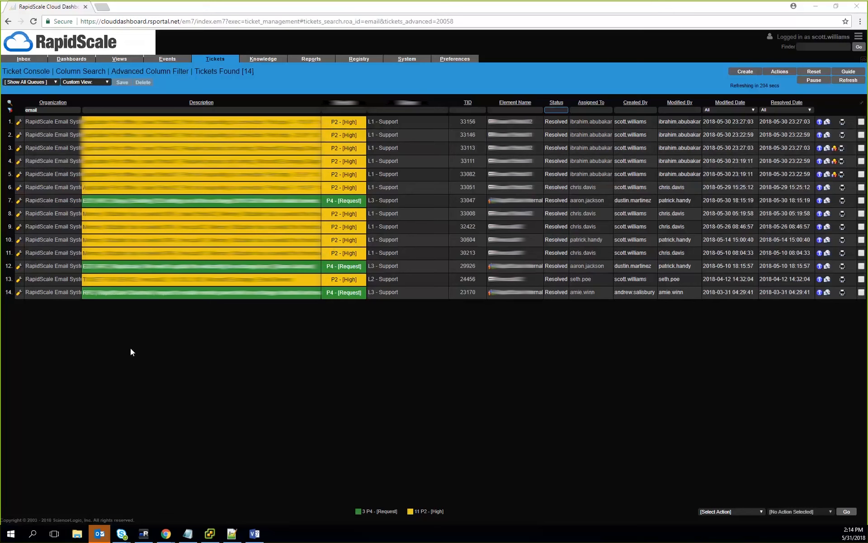
pyautogui.moveTo(106, 326)
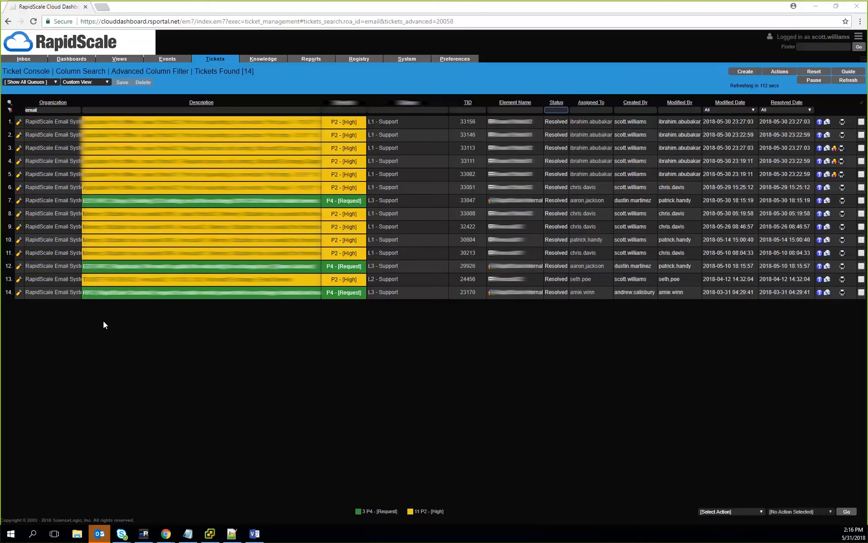
pyautogui.moveTo(345, 75)
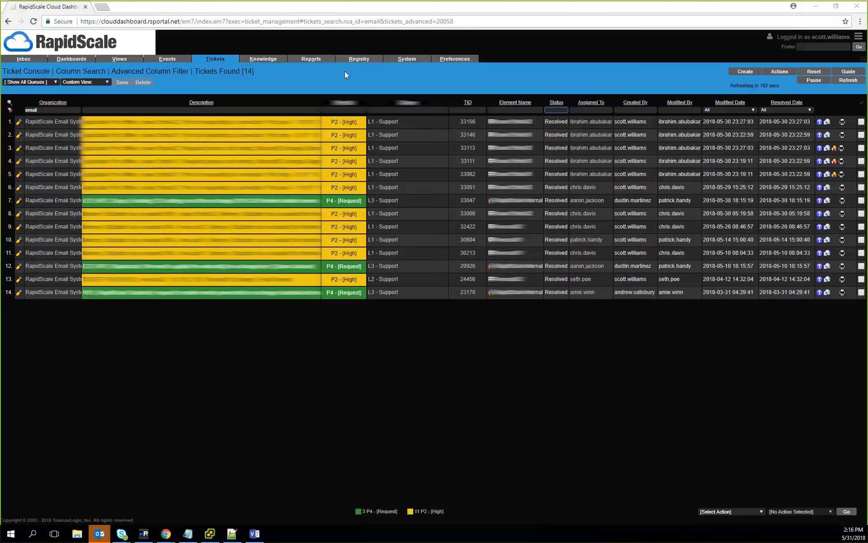
pyautogui.click(310, 58)
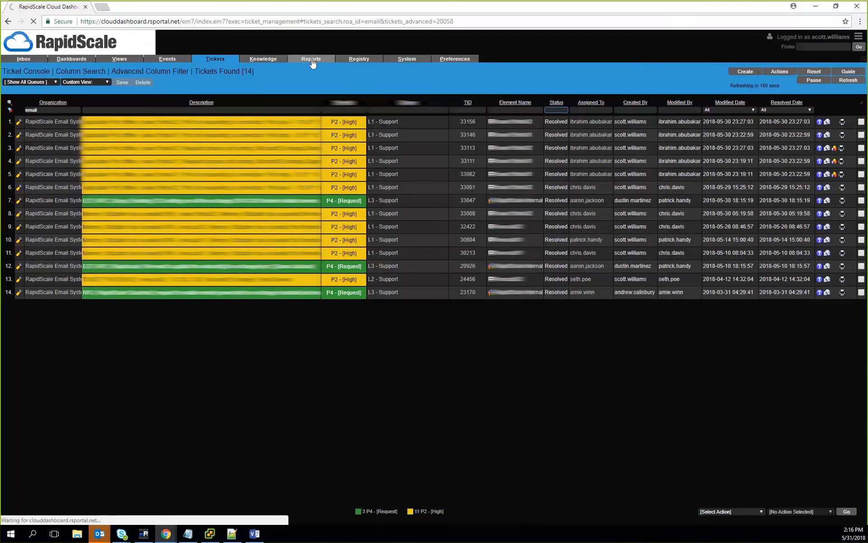
# View the Asset List report options, then return to the RapidScale SE Demo dashboard
pyautogui.click(311, 59)
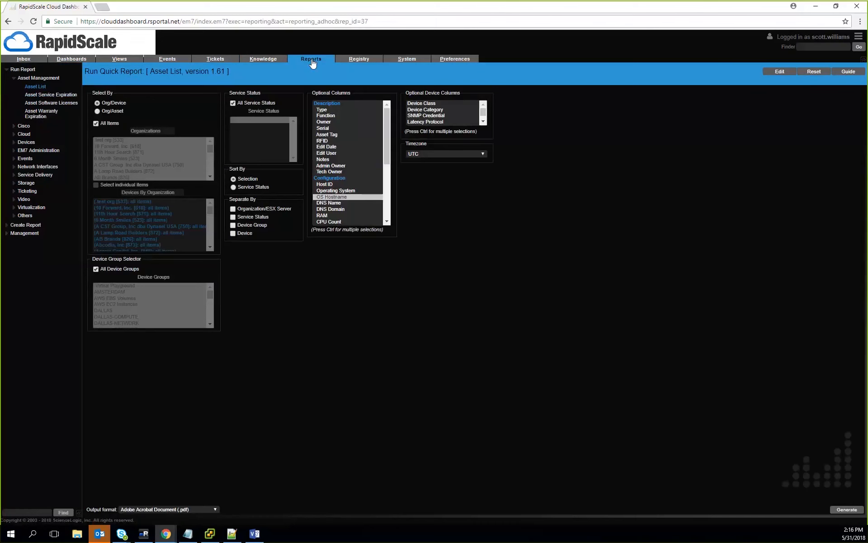
pyautogui.moveTo(287, 55)
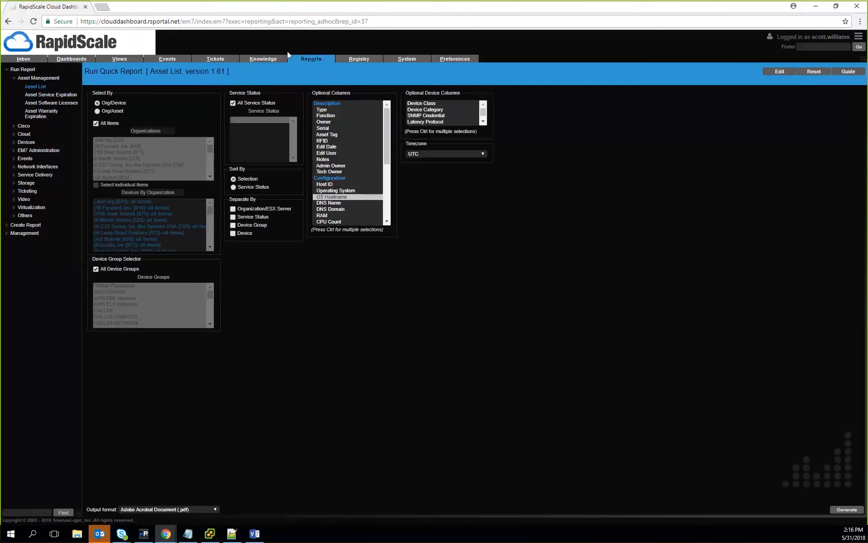
pyautogui.moveTo(379, 26)
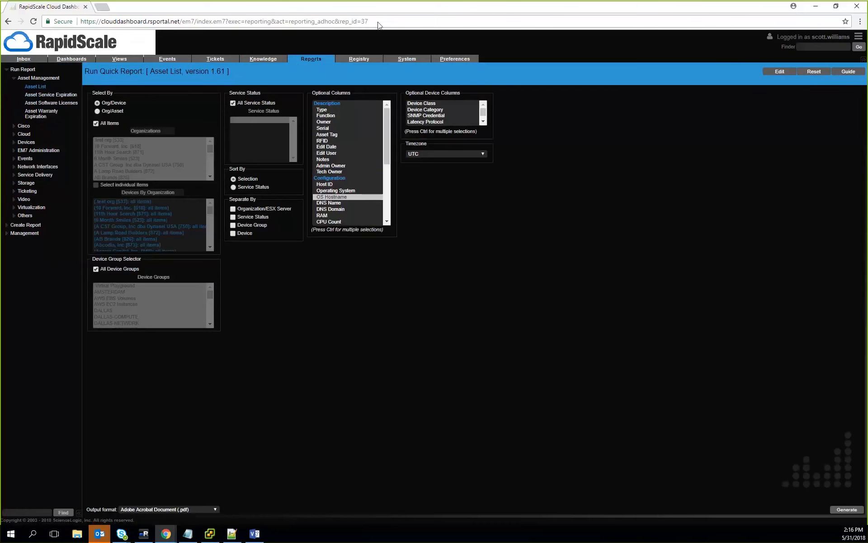
pyautogui.moveTo(348, 14)
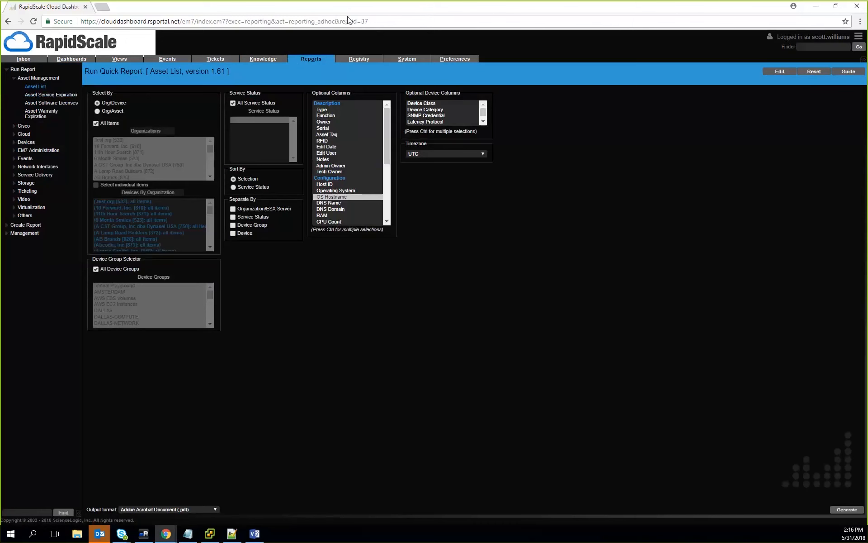
pyautogui.click(71, 59)
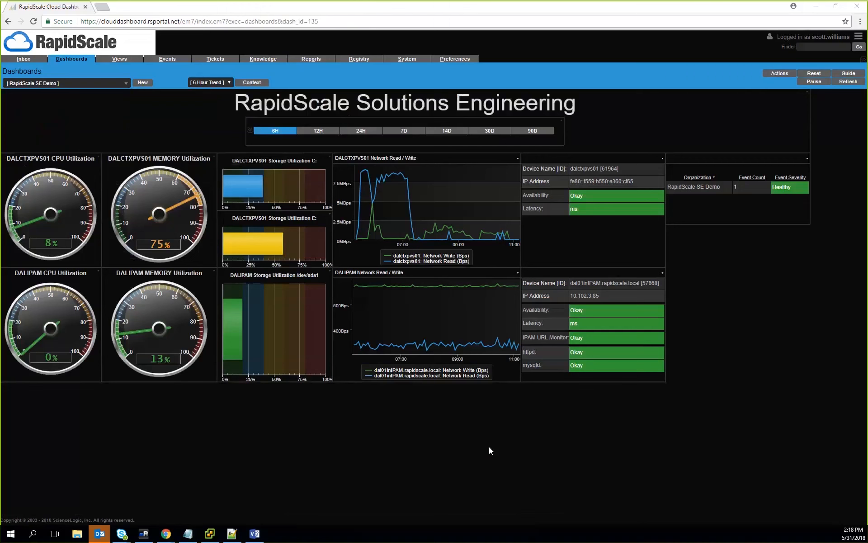